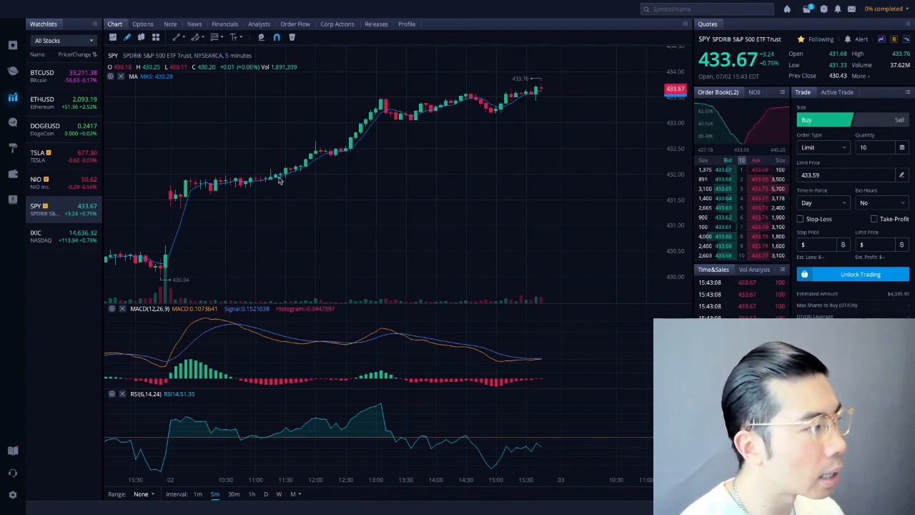
- Switch between the NASDAQ and SPY charts, ending on the NASDAQ composite 30-minute chart
{"action": "left_click", "coordinate": [35, 236]}
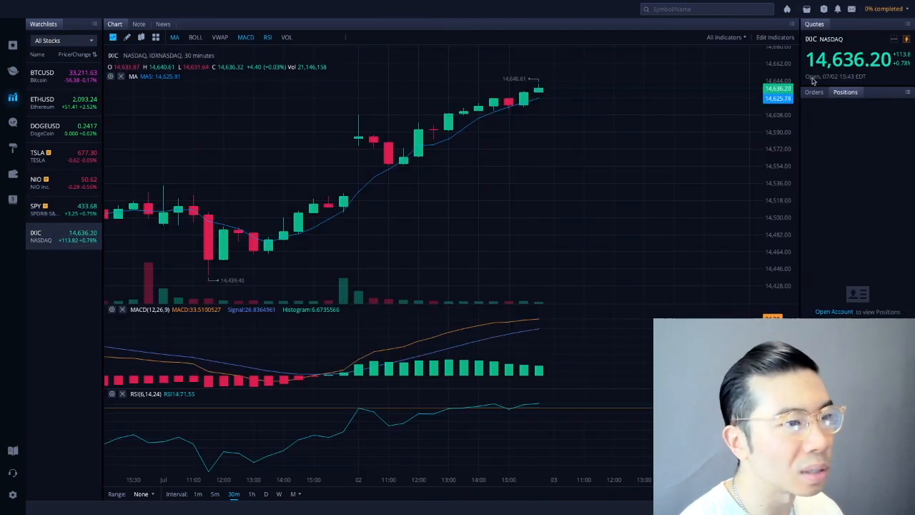
{"action": "mouse_move", "coordinate": [193, 273]}
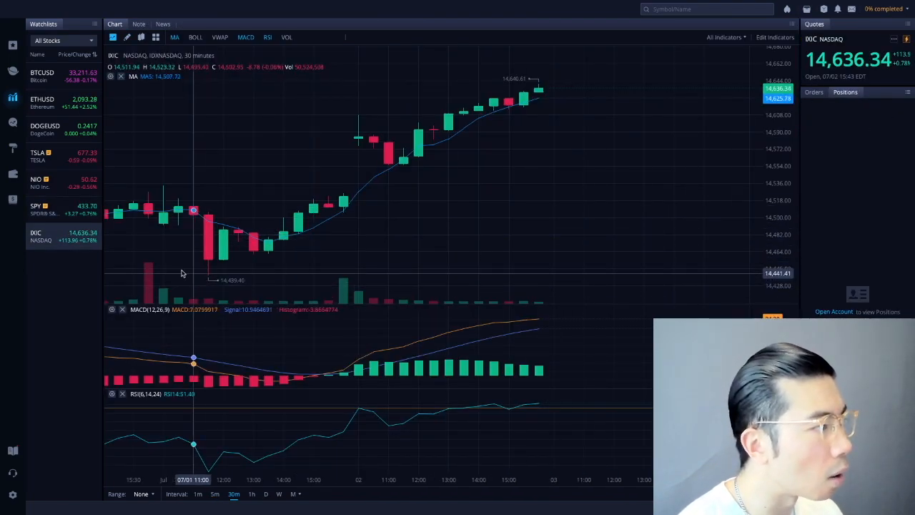
{"action": "left_click", "coordinate": [39, 210]}
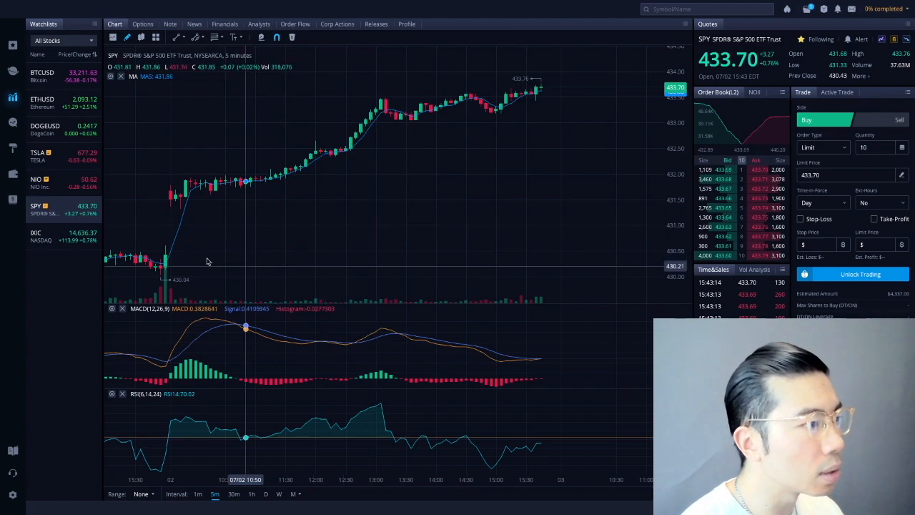
{"action": "mouse_move", "coordinate": [180, 246]}
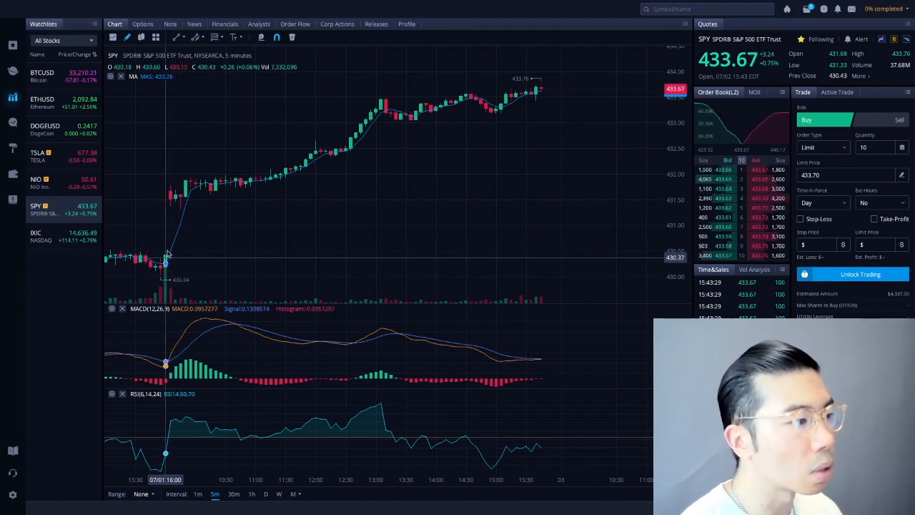
{"action": "mouse_move", "coordinate": [176, 203]}
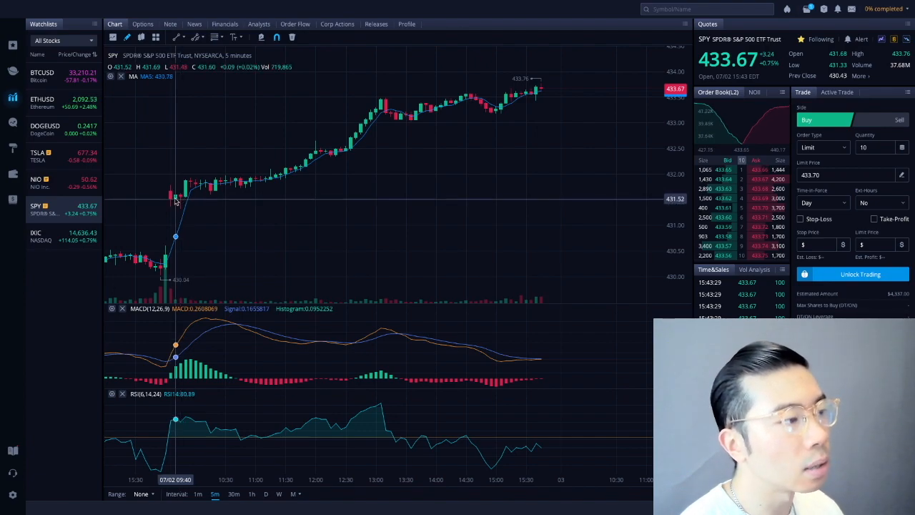
{"action": "mouse_move", "coordinate": [241, 190]}
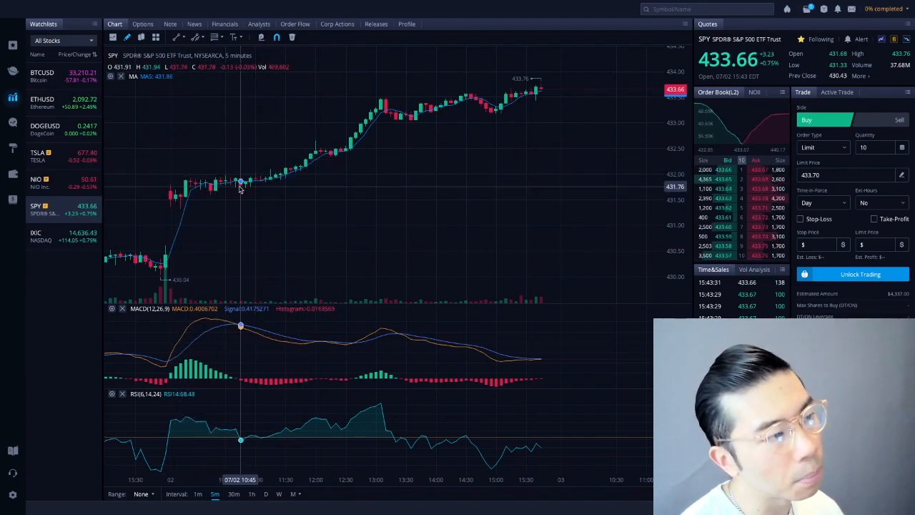
{"action": "mouse_move", "coordinate": [547, 98]}
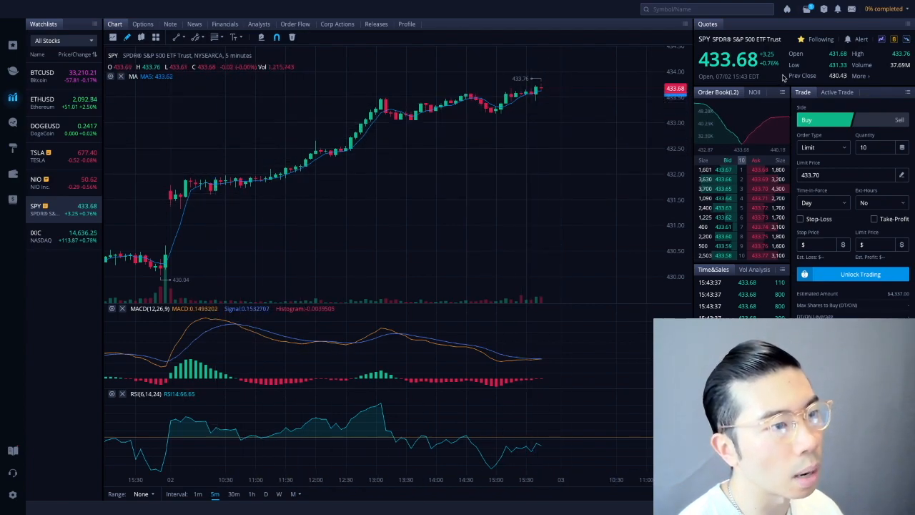
{"action": "left_click", "coordinate": [53, 236]}
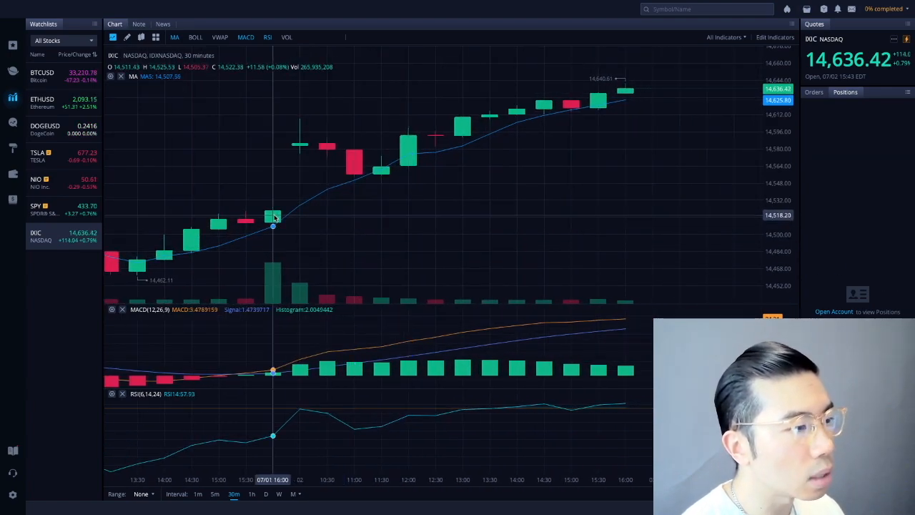
{"action": "mouse_move", "coordinate": [355, 179]}
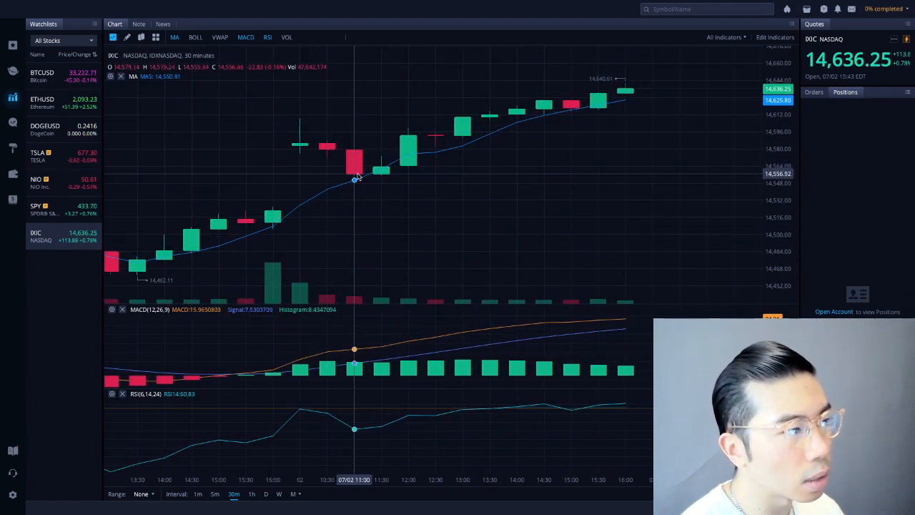
{"action": "mouse_move", "coordinate": [381, 172]}
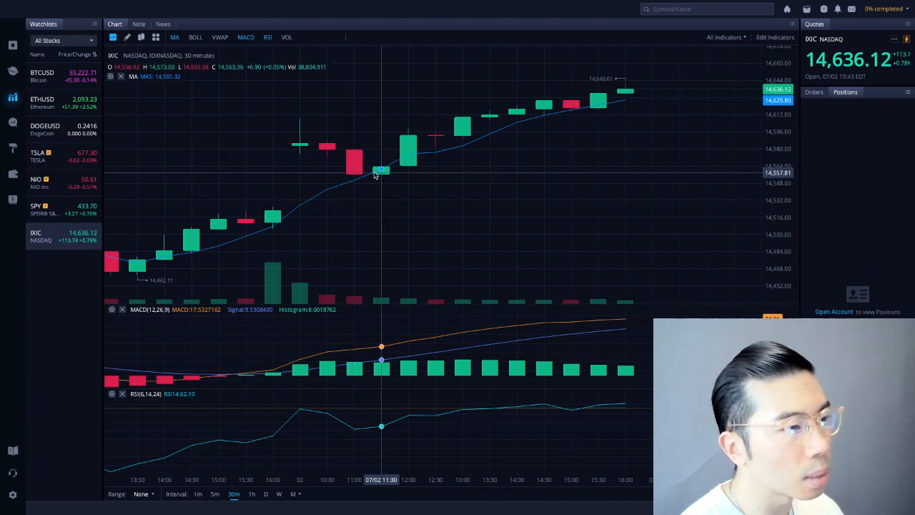
{"action": "mouse_move", "coordinate": [544, 182]}
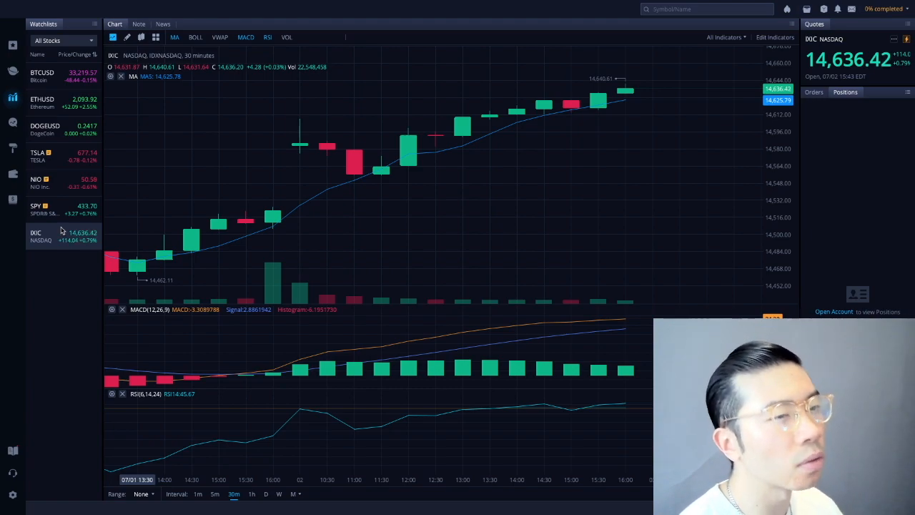
{"action": "mouse_move", "coordinate": [651, 149]}
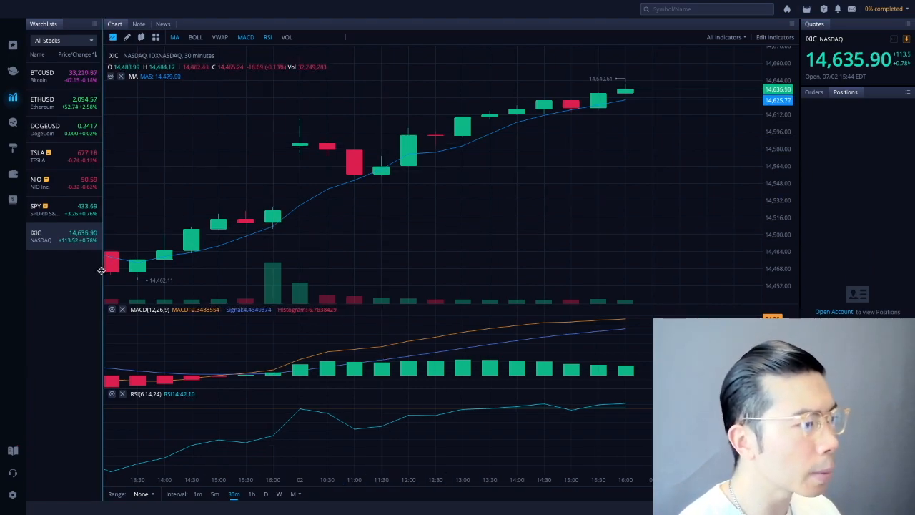
{"action": "mouse_move", "coordinate": [107, 266]}
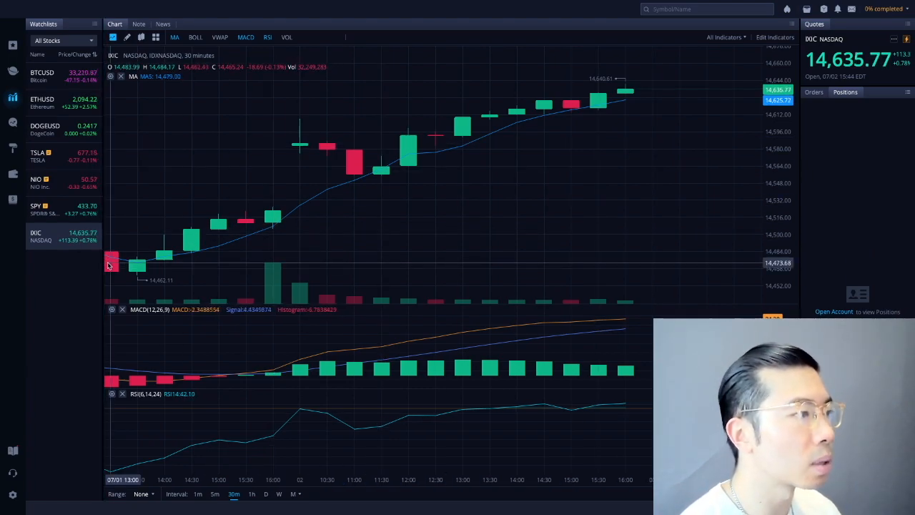
{"action": "left_click", "coordinate": [42, 75]}
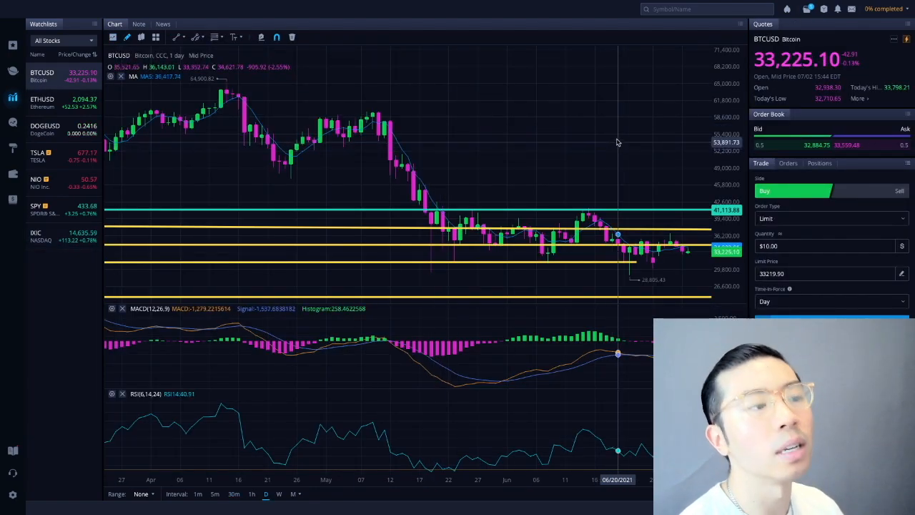
{"action": "left_click", "coordinate": [36, 236]}
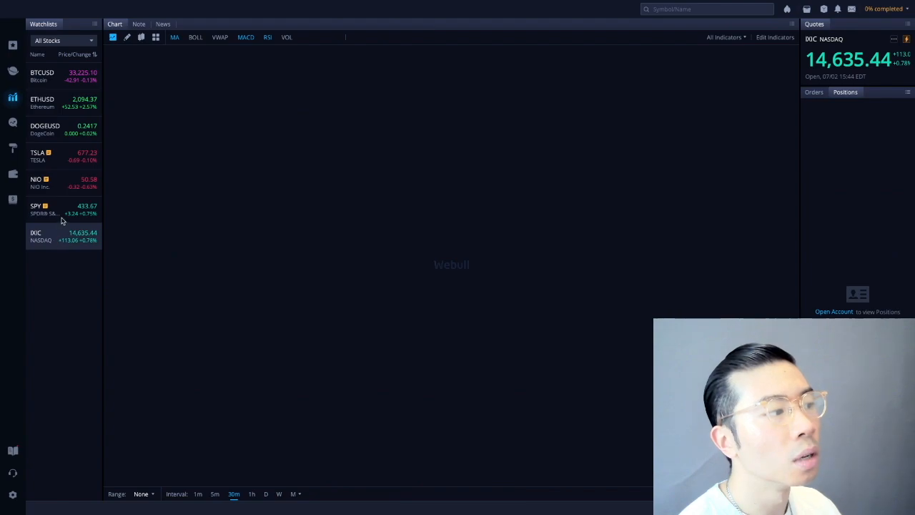
{"action": "left_click", "coordinate": [42, 236]}
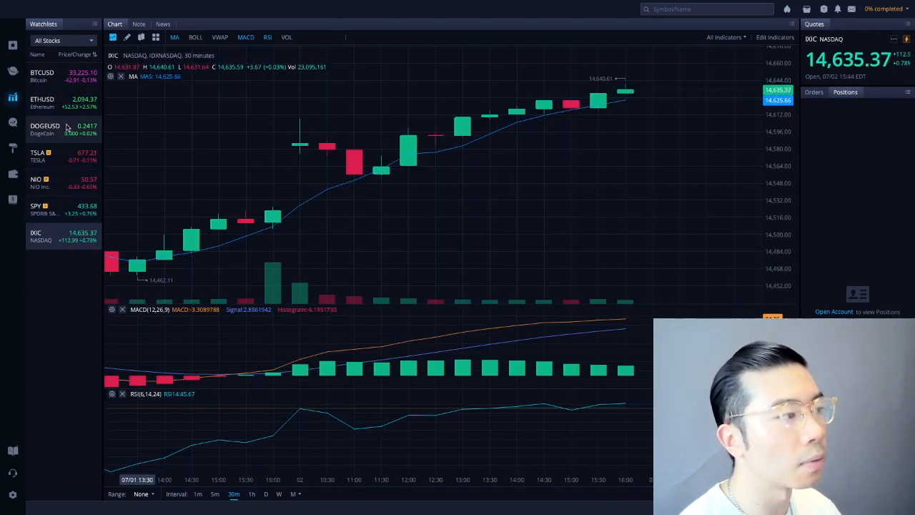
{"action": "left_click", "coordinate": [42, 101]}
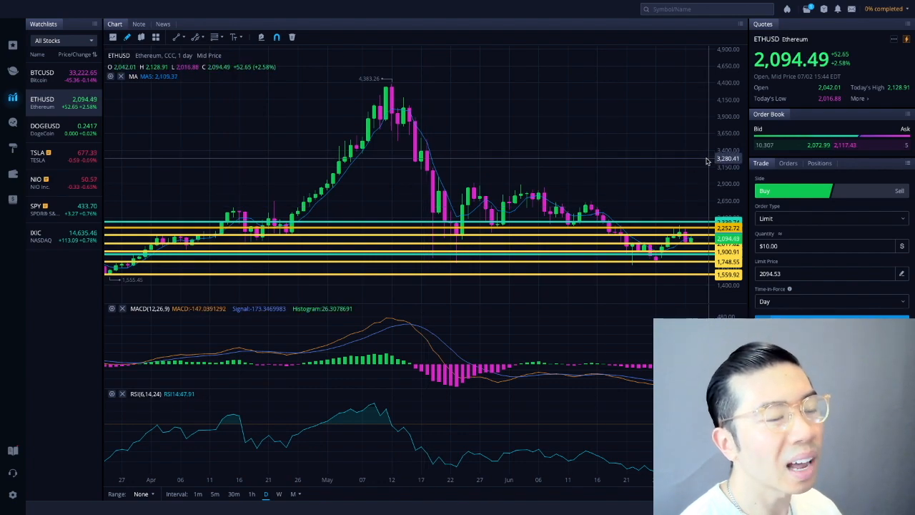
{"action": "mouse_move", "coordinate": [685, 136]}
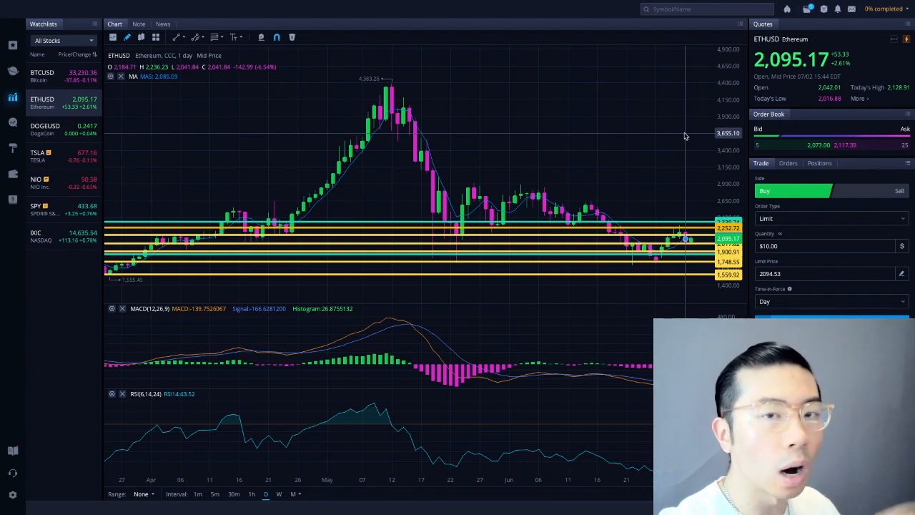
{"action": "mouse_move", "coordinate": [684, 135]}
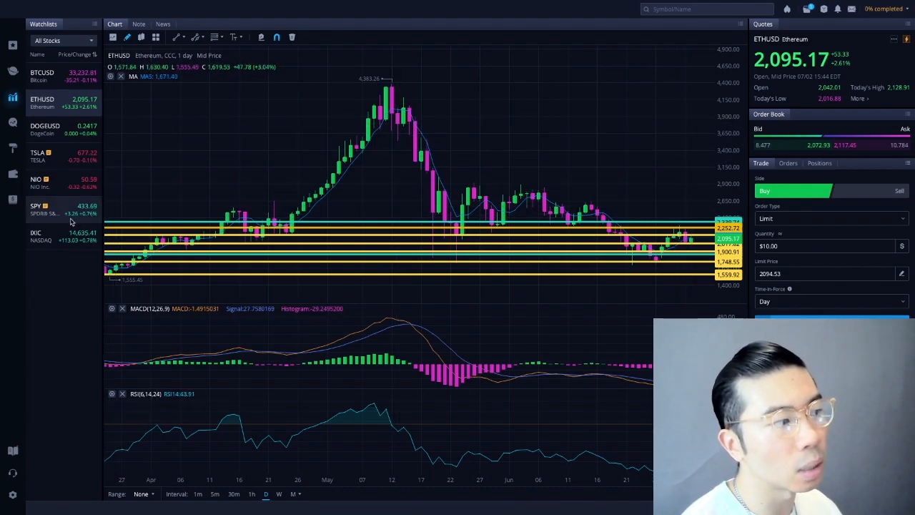
- Select IXIC in the watchlist to show the NASDAQ 30-minute chart with MACD and RSI
{"action": "left_click", "coordinate": [39, 236]}
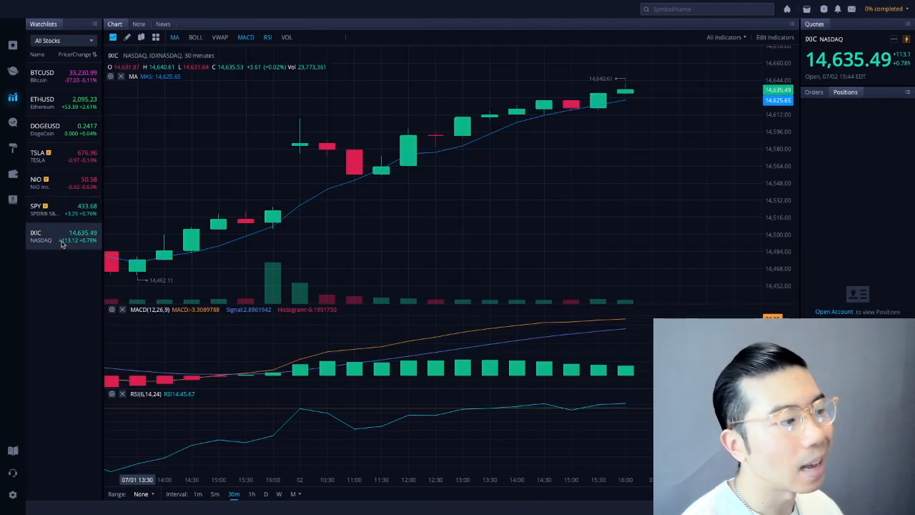
{"action": "mouse_move", "coordinate": [354, 180]}
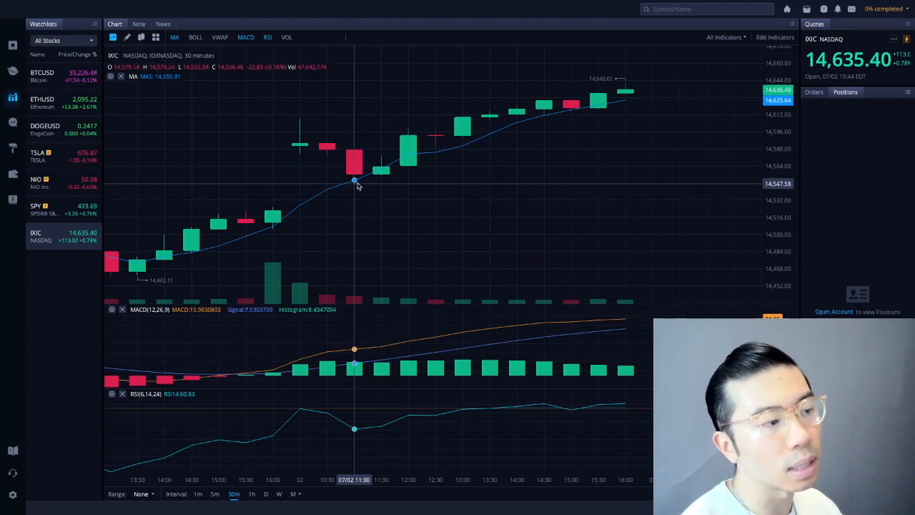
{"action": "mouse_move", "coordinate": [354, 202]}
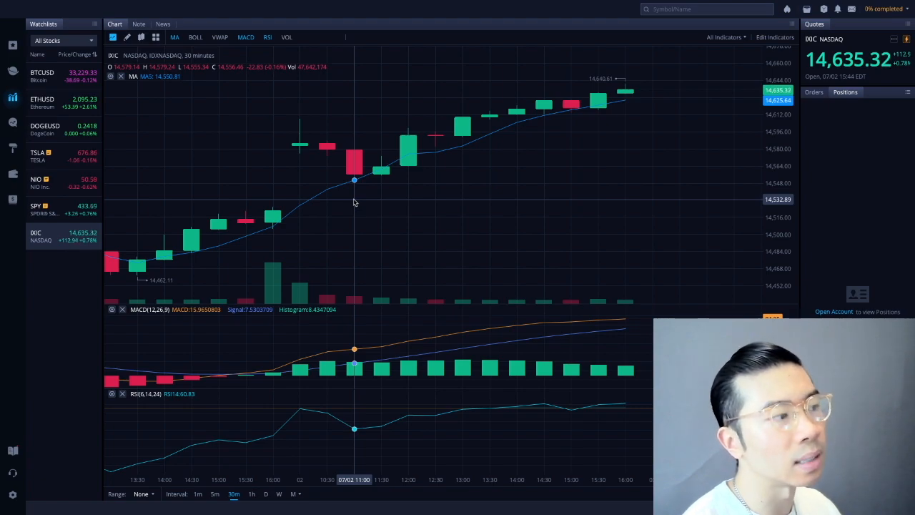
- Select ETHUSD in the watchlist to show Ethereum's daily chart with its price levels
{"action": "left_click", "coordinate": [41, 101]}
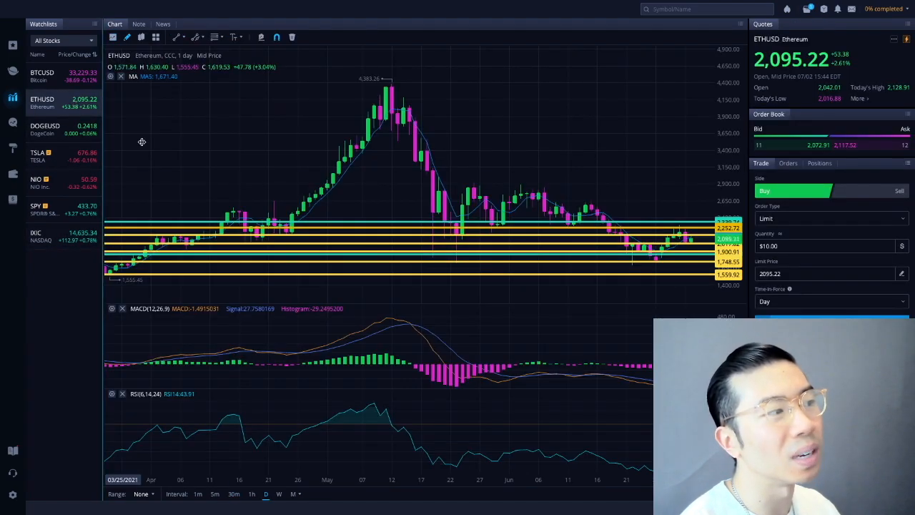
{"action": "mouse_move", "coordinate": [456, 243]}
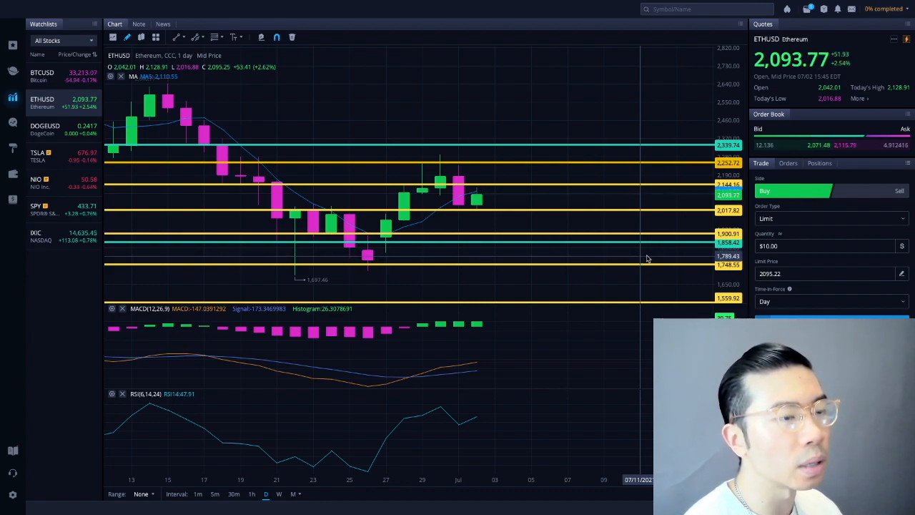
{"action": "mouse_move", "coordinate": [526, 387]}
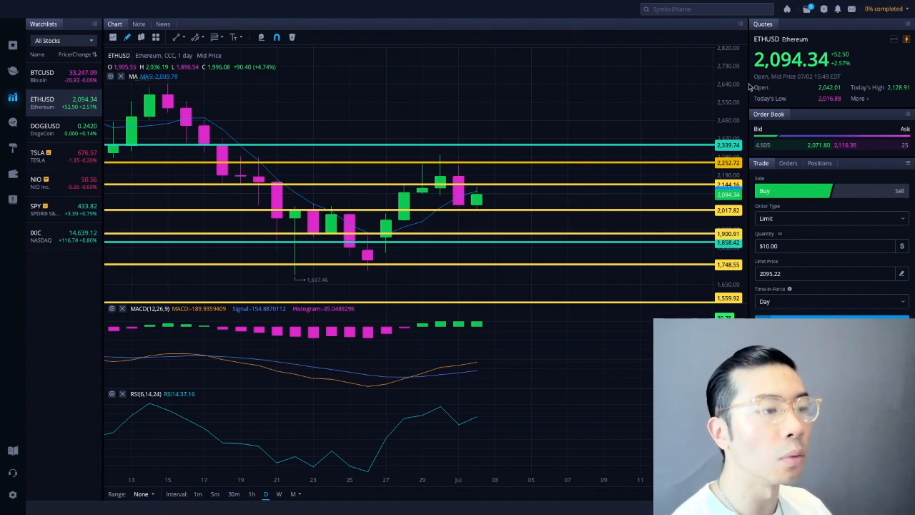
{"action": "mouse_move", "coordinate": [557, 188]}
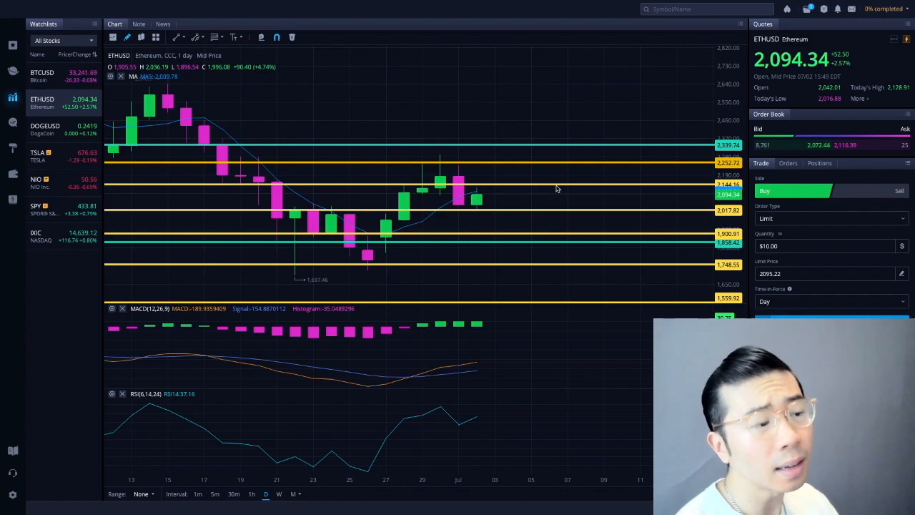
{"action": "mouse_move", "coordinate": [501, 214]}
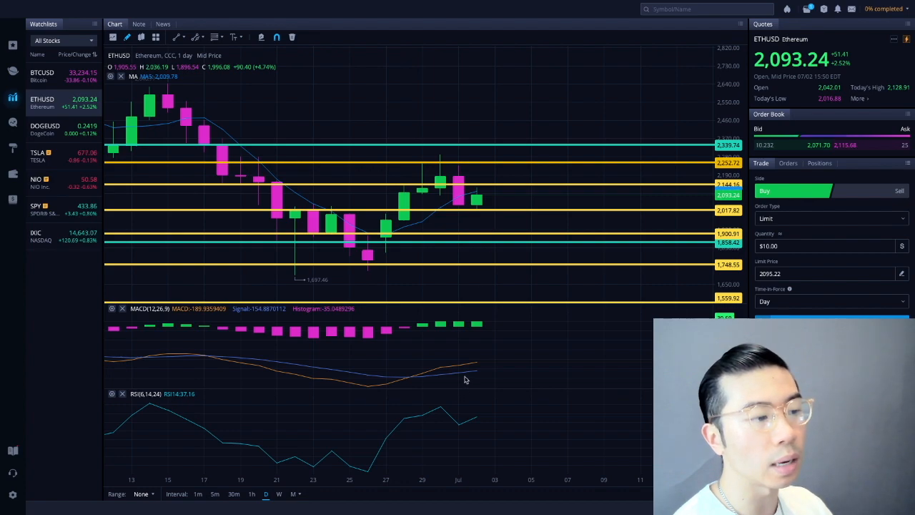
{"action": "mouse_move", "coordinate": [500, 453]}
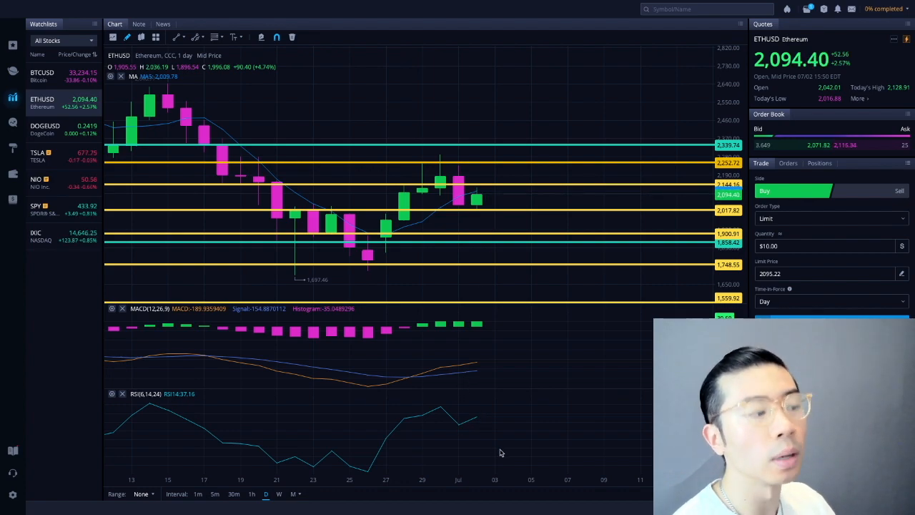
{"action": "mouse_move", "coordinate": [477, 455]}
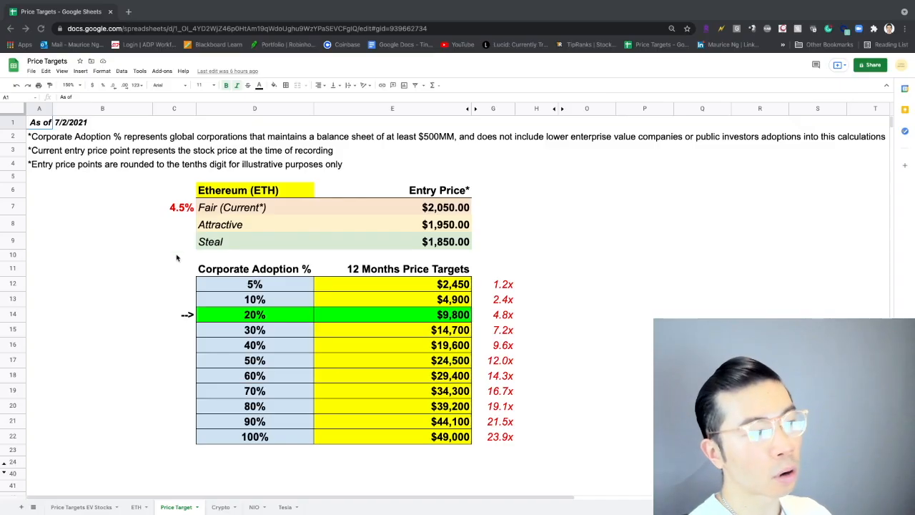
{"action": "mouse_move", "coordinate": [576, 215]}
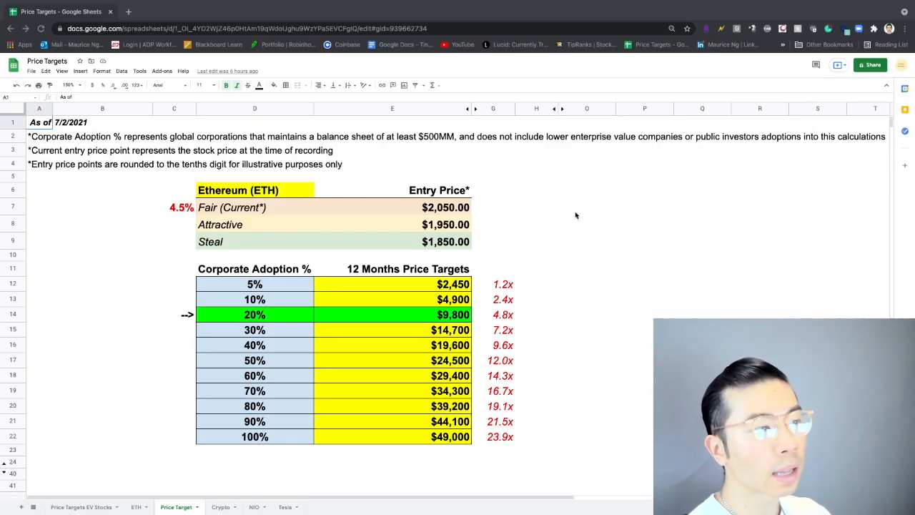
{"action": "mouse_move", "coordinate": [559, 208]}
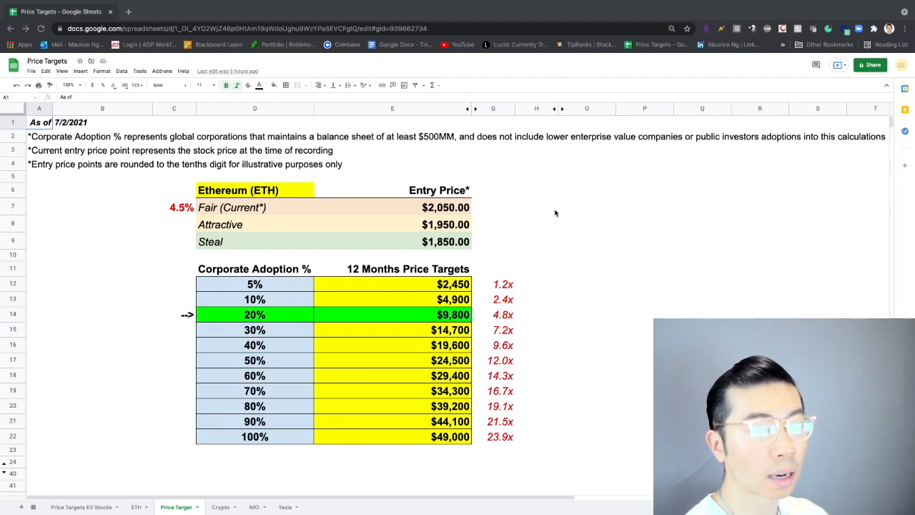
{"action": "mouse_move", "coordinate": [520, 221]}
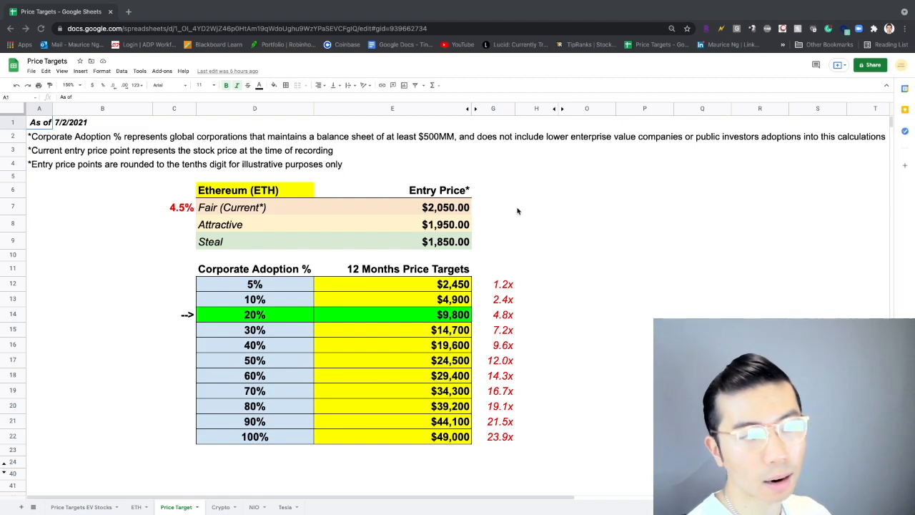
{"action": "mouse_move", "coordinate": [514, 211]}
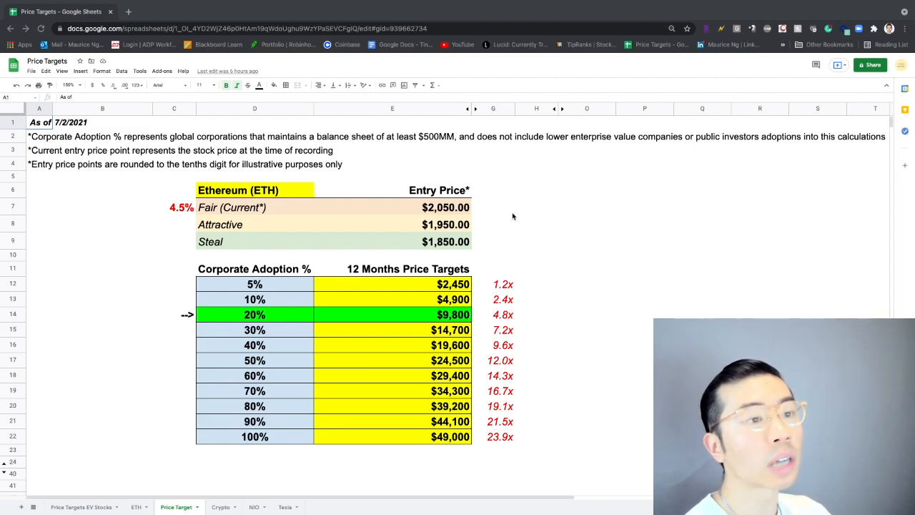
{"action": "mouse_move", "coordinate": [508, 224]}
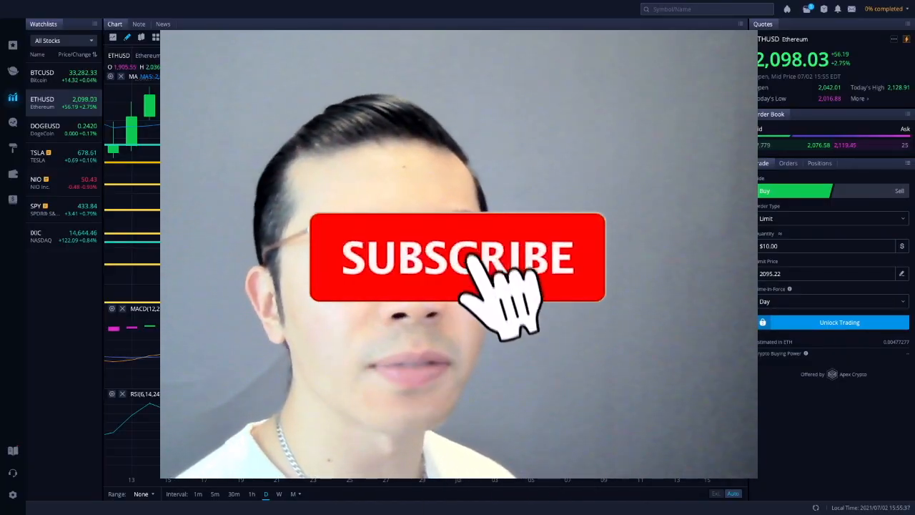
{"action": "left_click", "coordinate": [458, 257]}
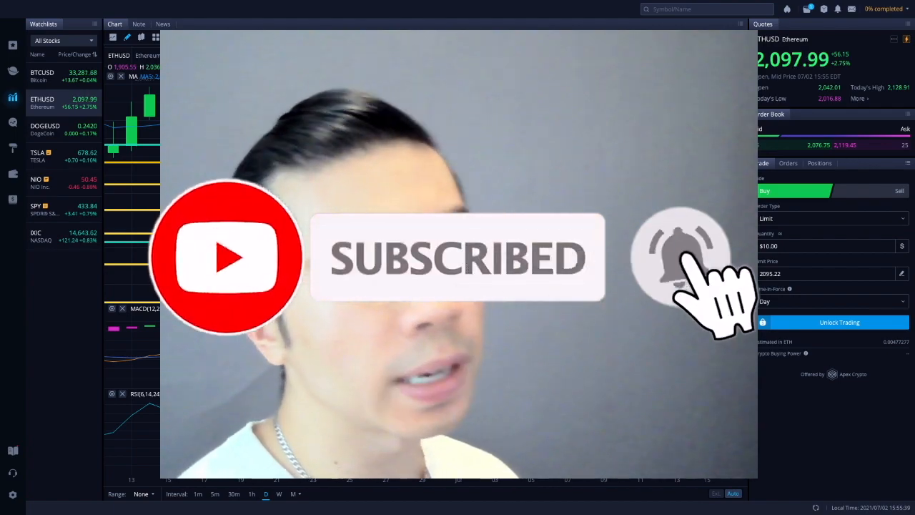